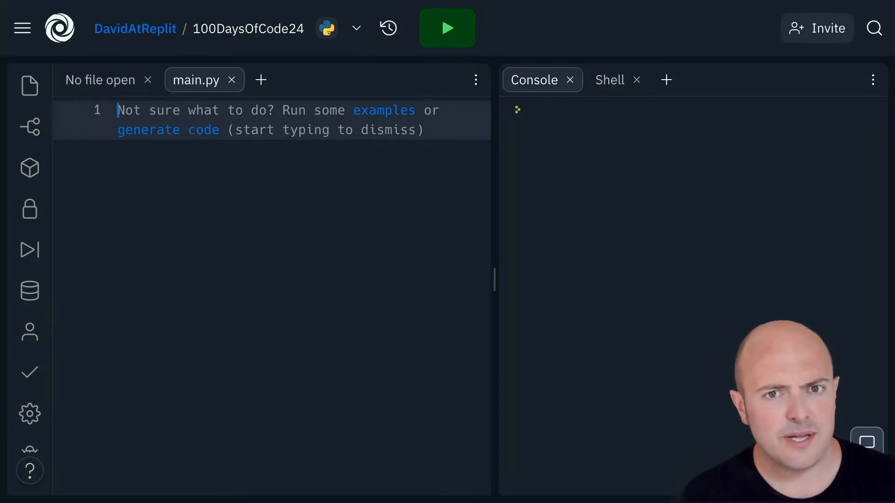
Define whichCake(ingredient) in main.py and begin an if statement in its body
type("def whichCake")
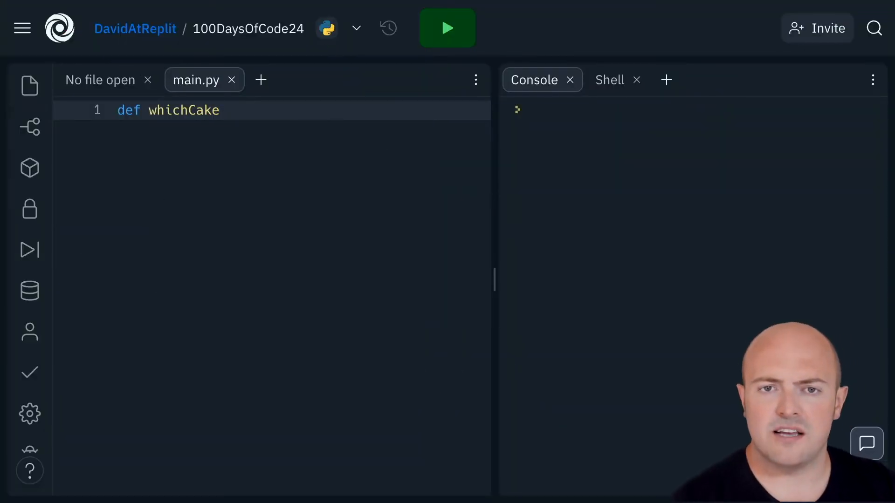
type("()")
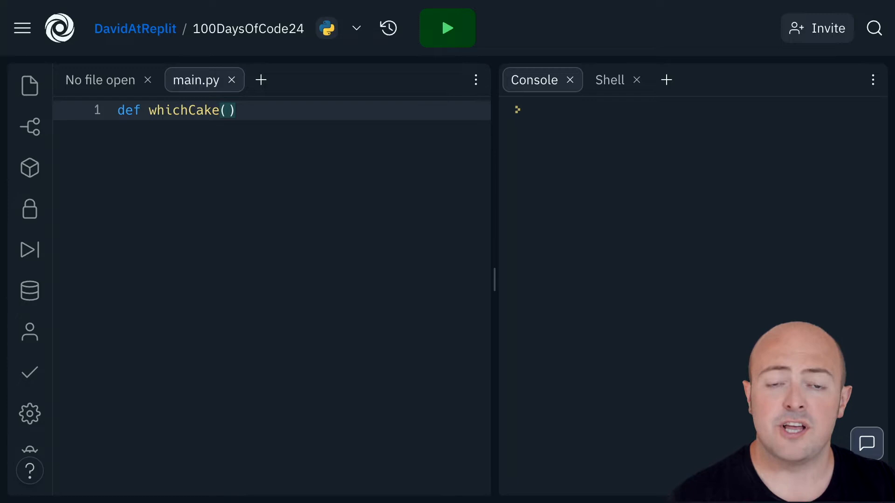
left_click(229, 110)
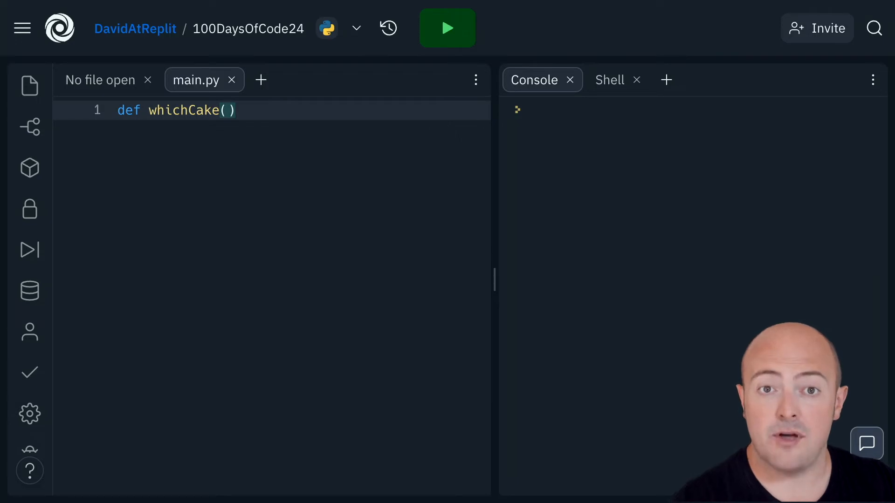
type("ing")
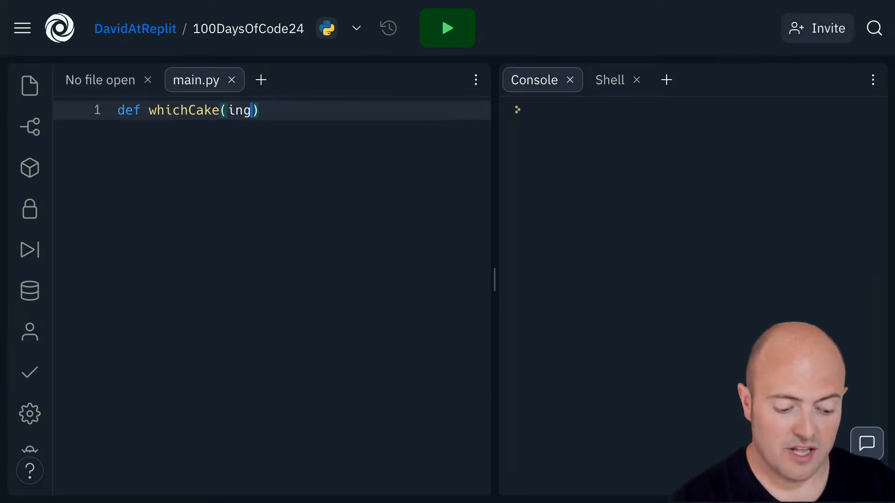
type("redient")
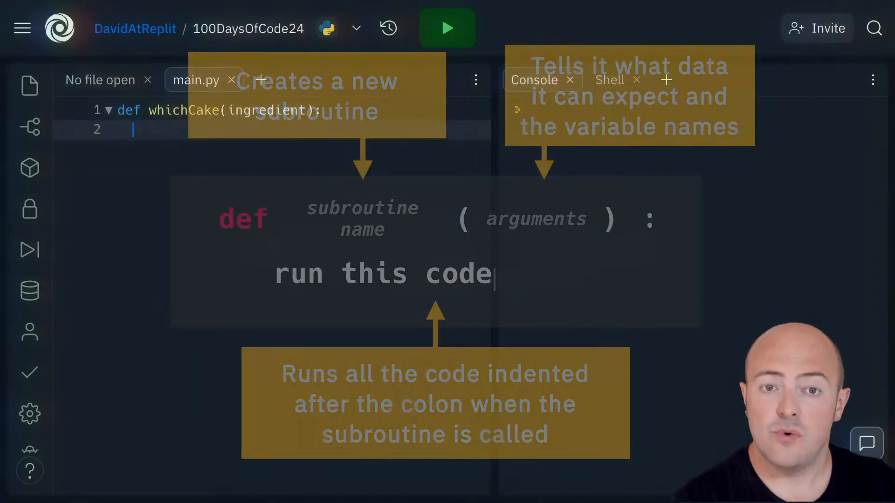
type("if")
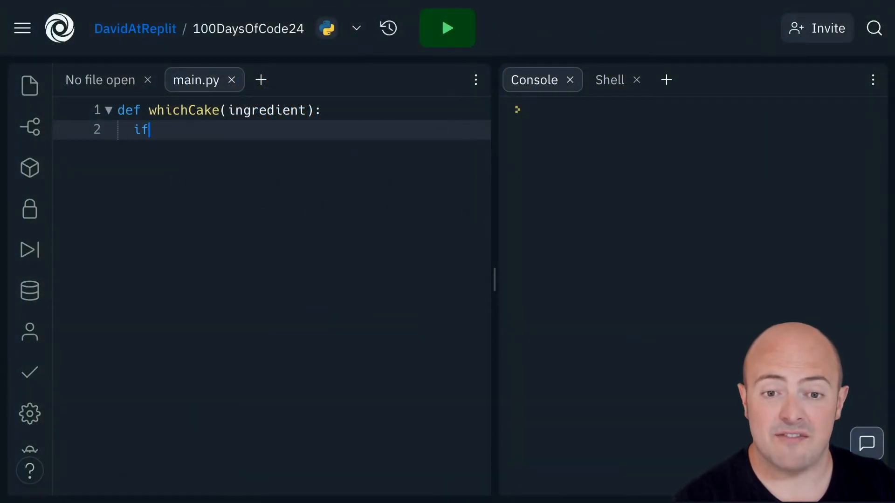
Add the ingredient == "chocolate" branch and start a whichCake() call below the function
type("ingredient == \"chocolate\":")
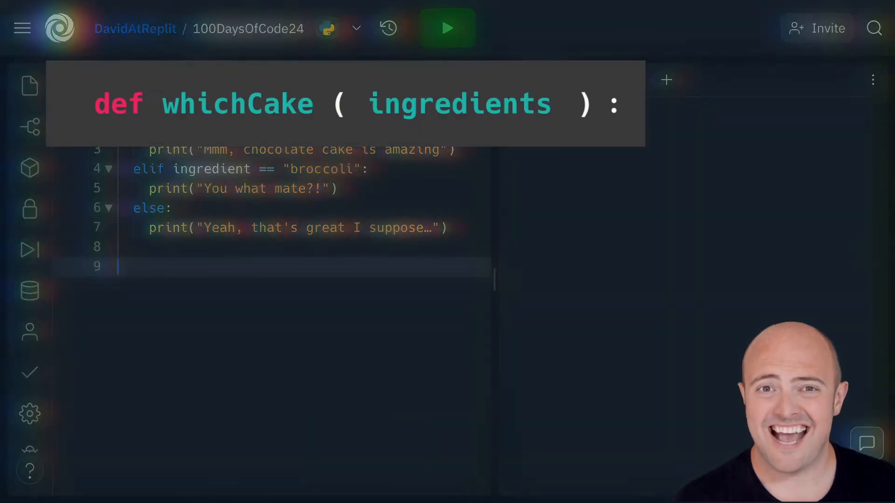
type("whichCake (")
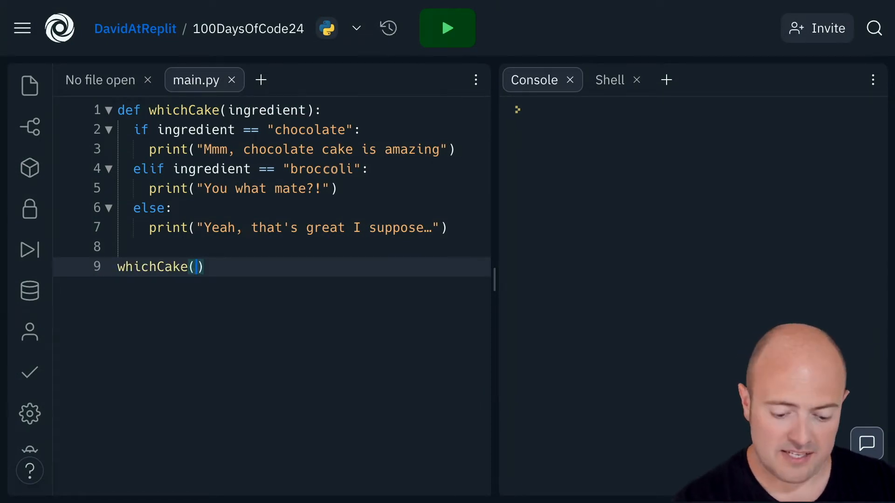
Run whichCake with "chocolate", then "broccoli", then "carrot", checking each printed reply
type("\"\"")
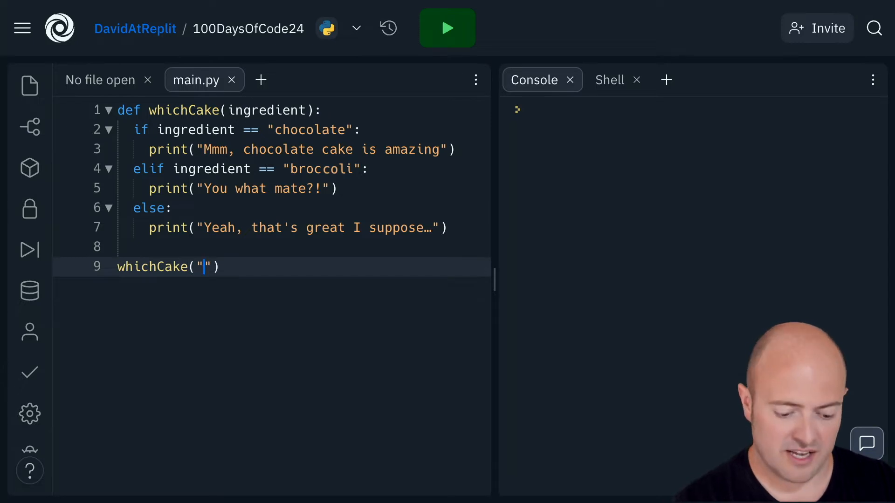
type("chocolate")
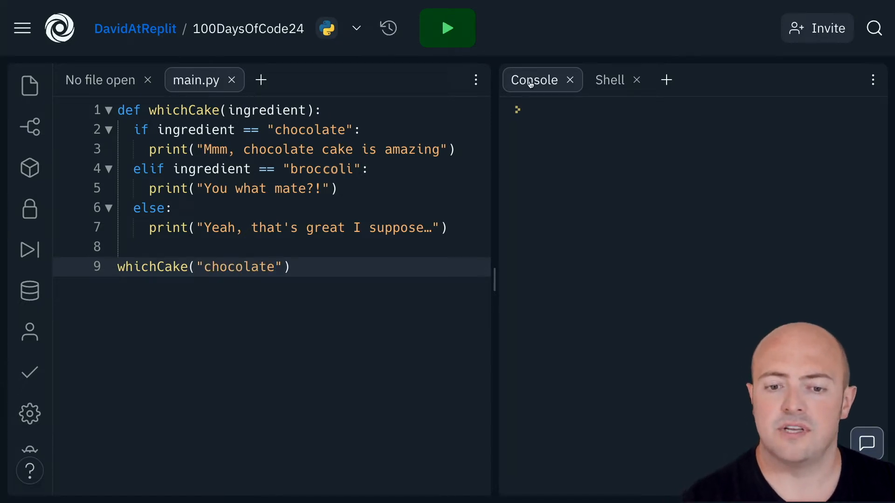
left_click(448, 28)
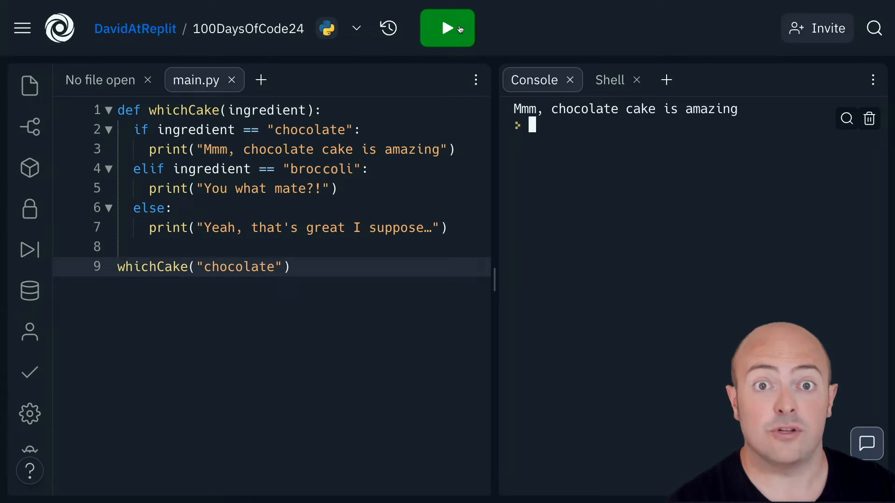
double_click(239, 267)
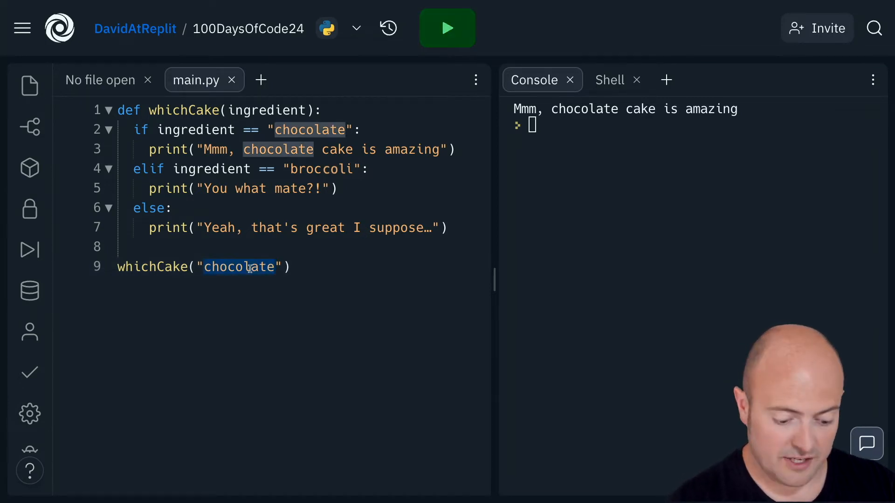
type("broccoli")
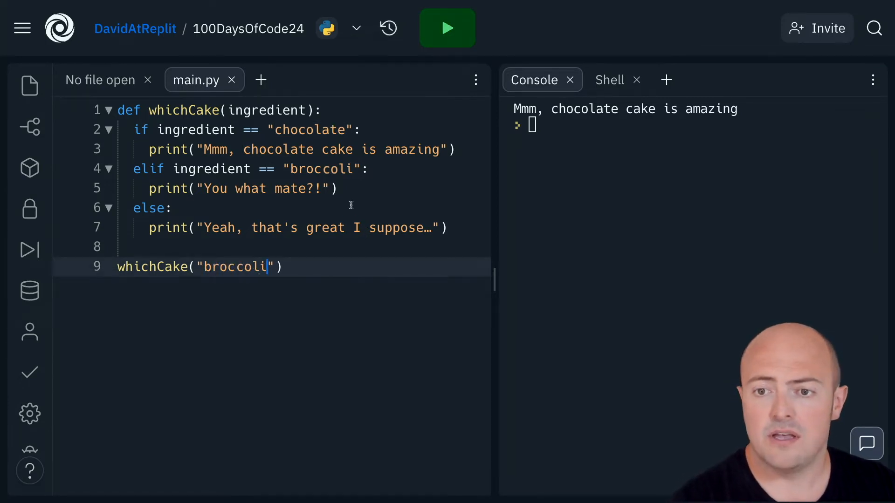
left_click(447, 28)
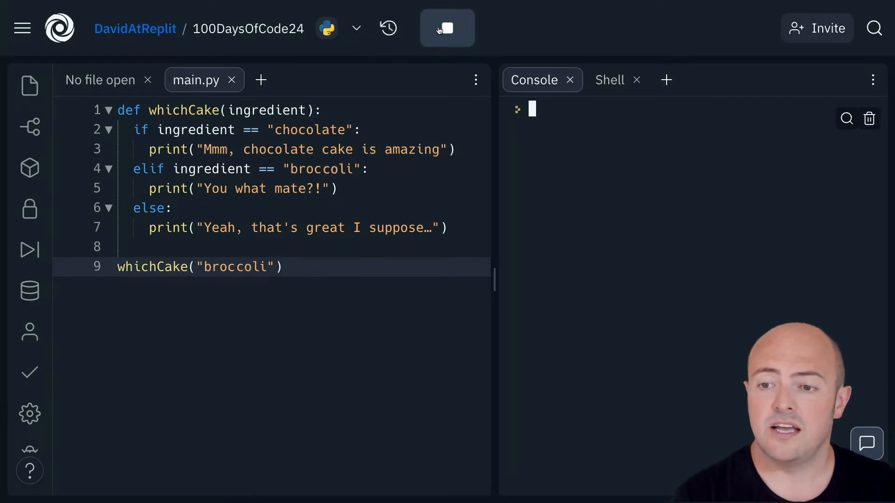
left_click(447, 28)
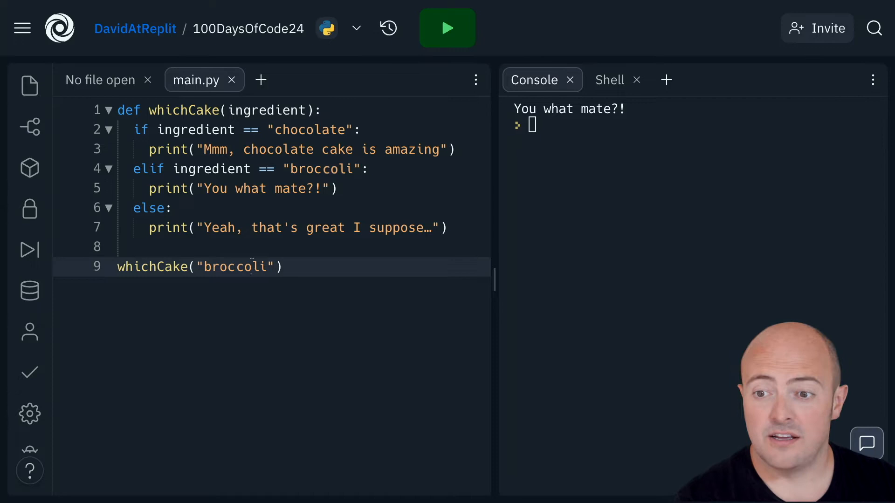
type("carrot")
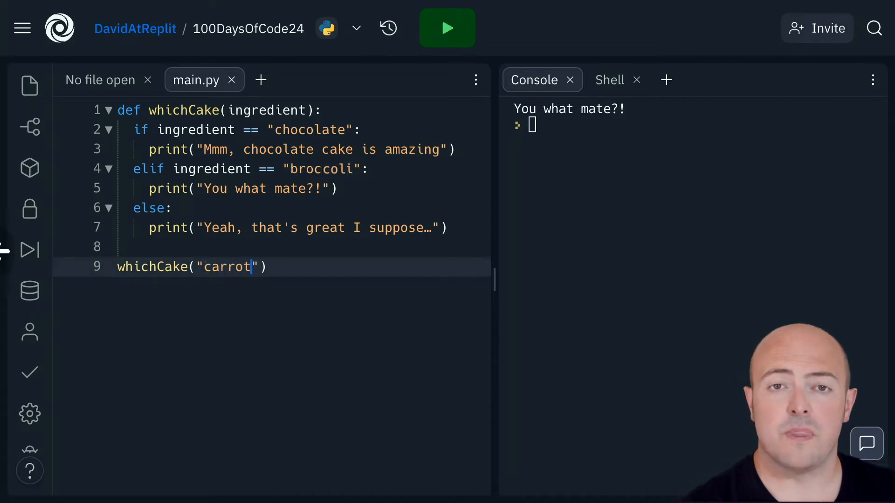
left_click(447, 28)
type(", ")
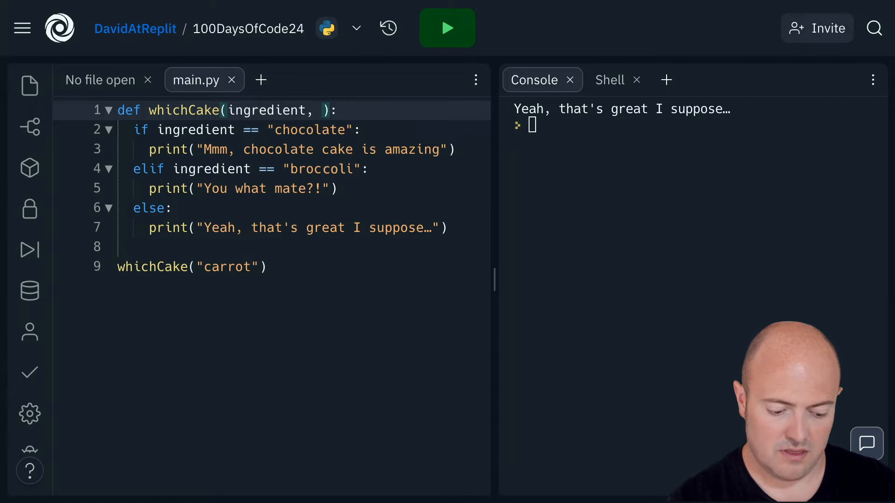
Add base and coating parameters and a print line describing the ingredient cake on its base
type("base, coa")
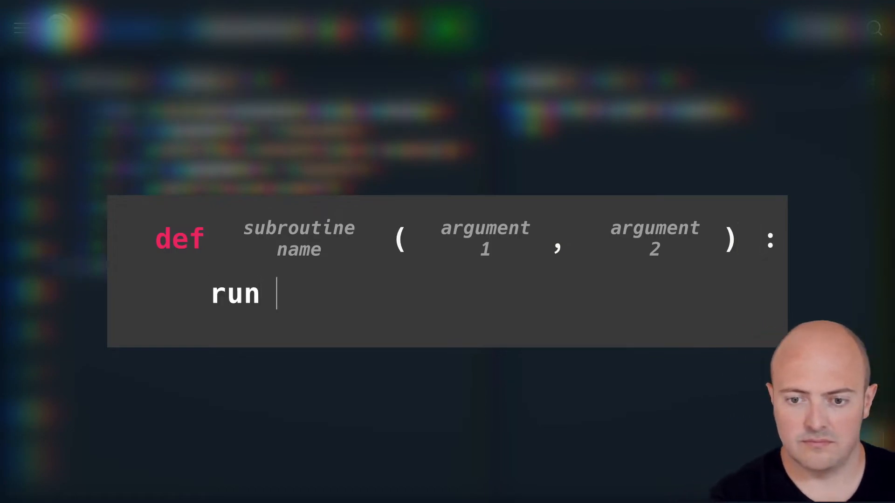
type("this code")
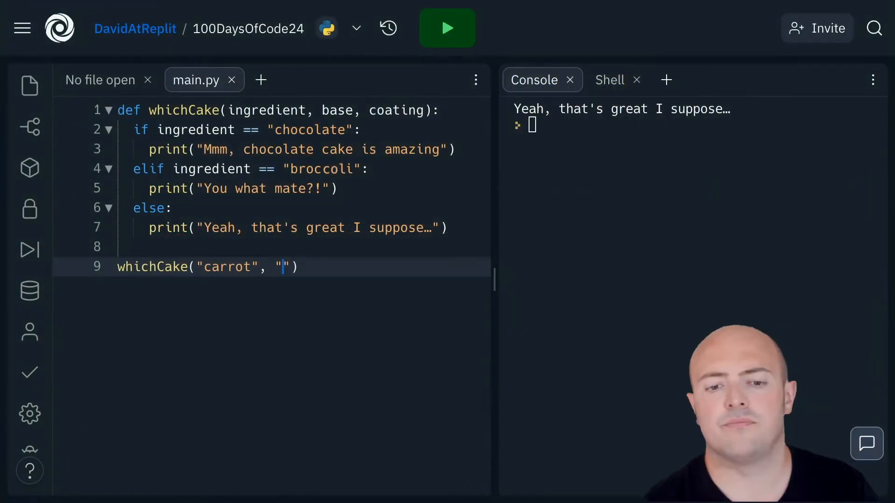
type("print(\"So you want a\", ingredient, \"cake on a\", base)")
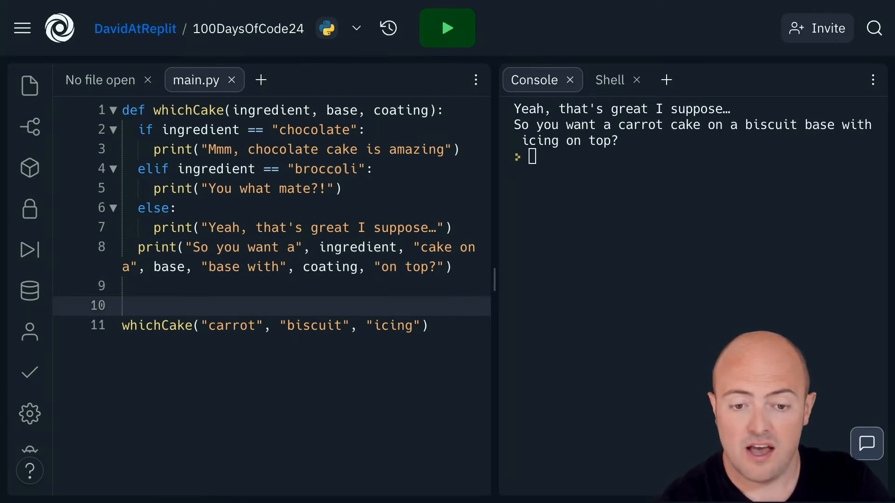
Read the ingredient with input("Name an ingedient: ") and run the program
type("ing = input(\"Name an ingedient: \")")
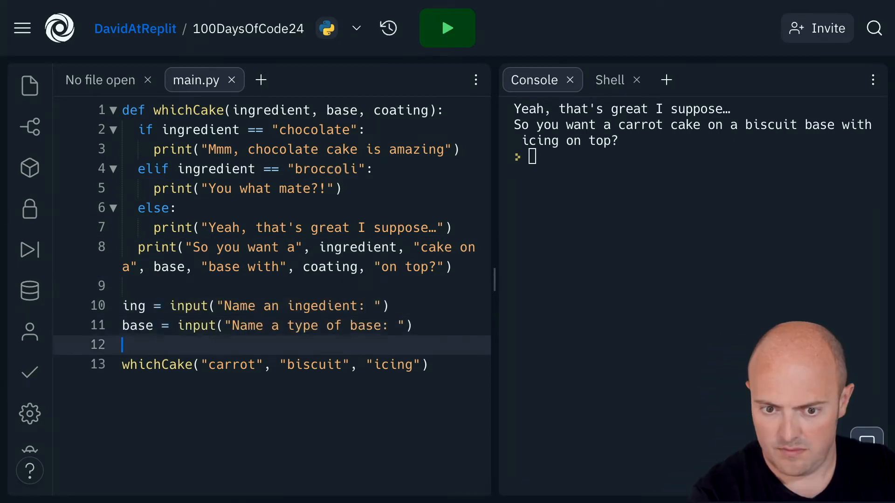
left_click(448, 28)
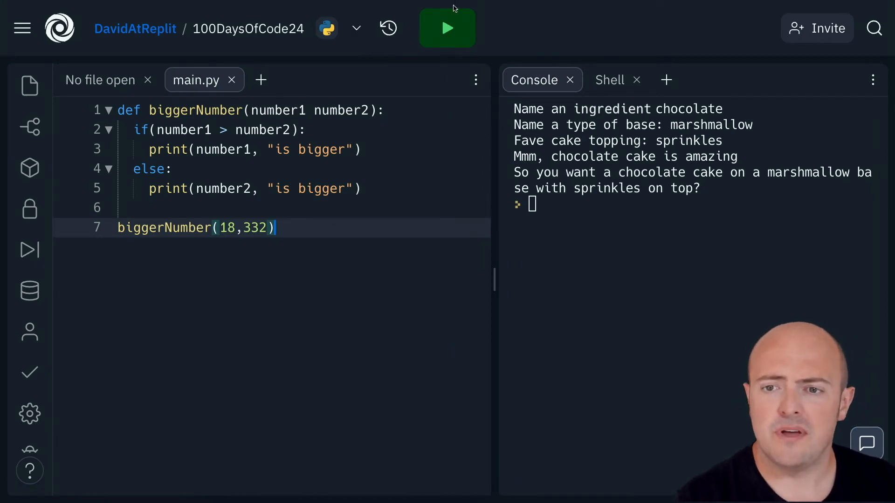
Run biggerNumber, add the missing comma between its parameters, and rerun
left_click(447, 28)
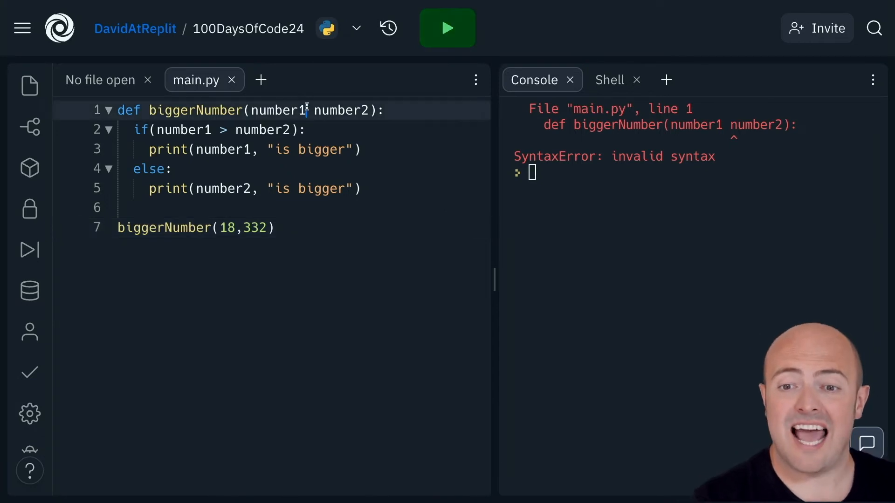
type(",")
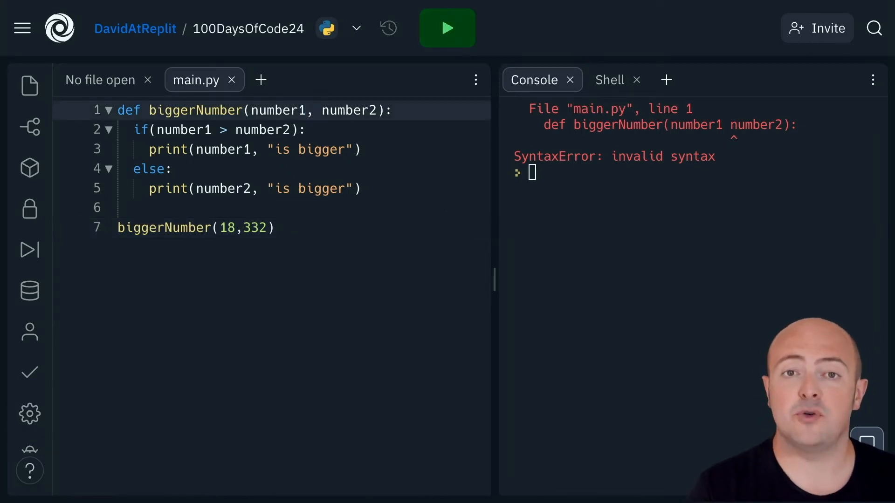
left_click(316, 110)
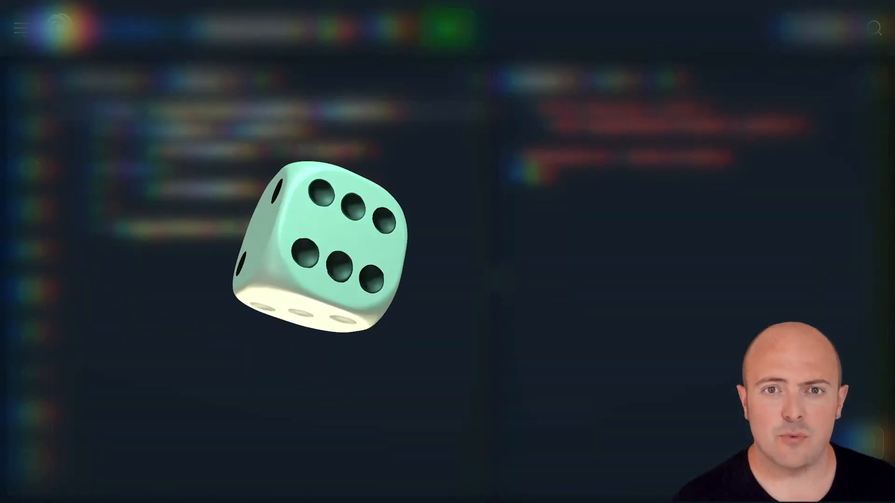
type("Infinity Dice 🎲")
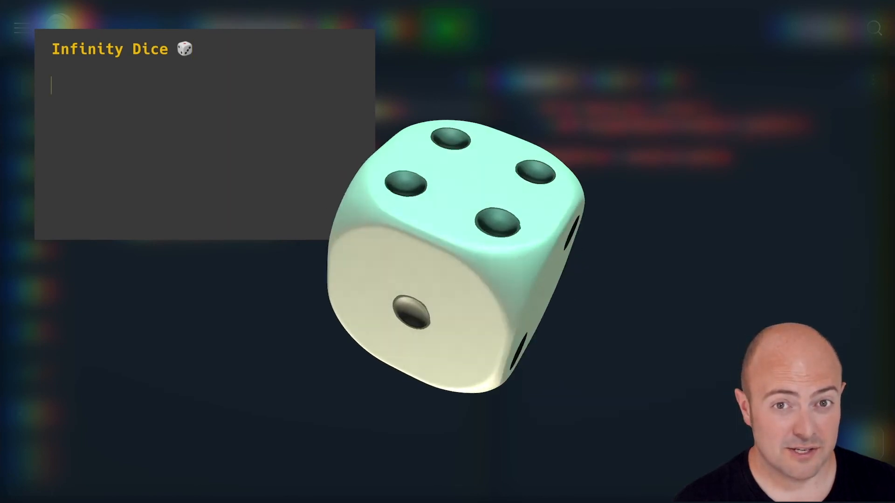
type("600")
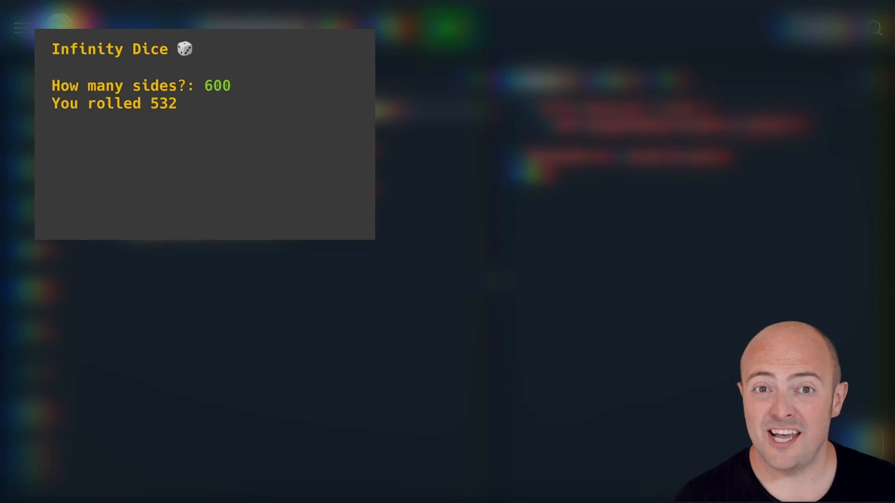
type("yes")
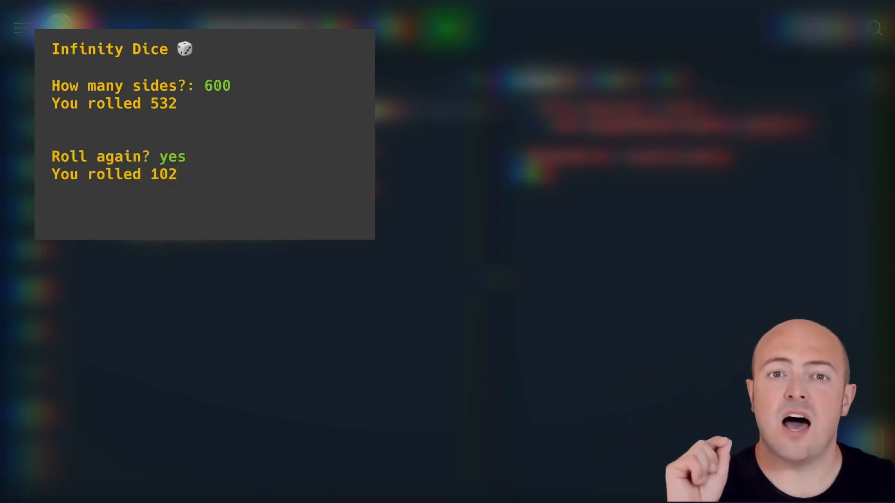
type("no")
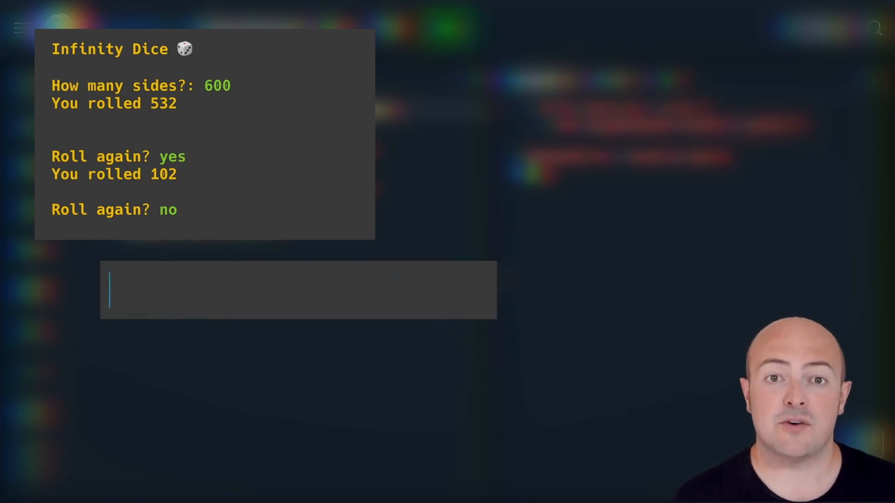
type("#replit100DaysOfCode")
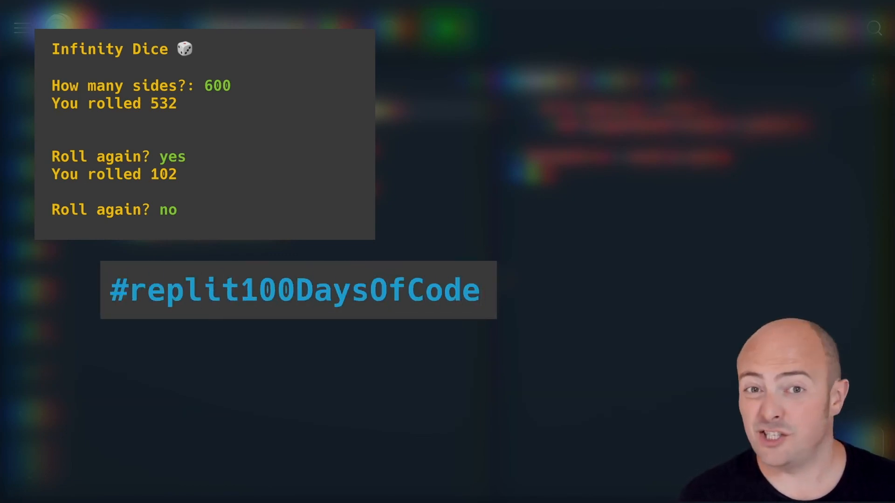